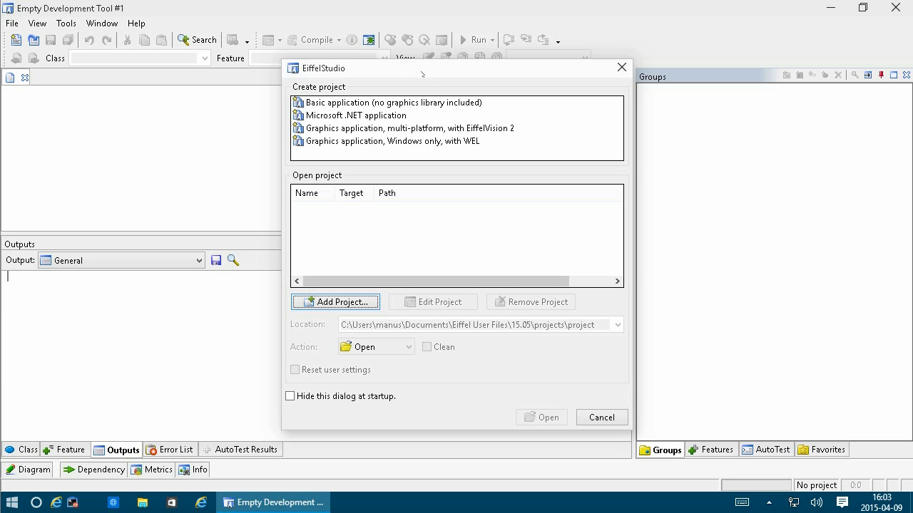
Create a basic application project named my_library in C:\work\my_library, leaving Compile project unchecked.
click(392, 102)
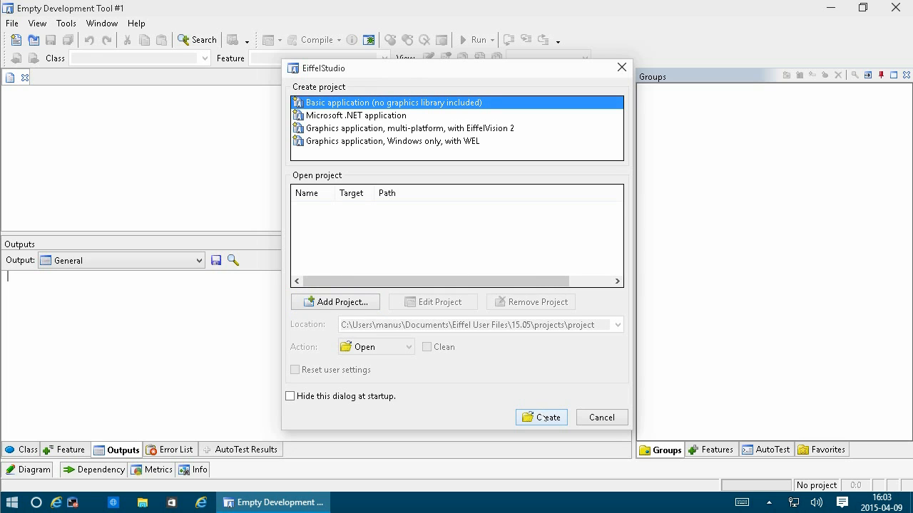
click(540, 417)
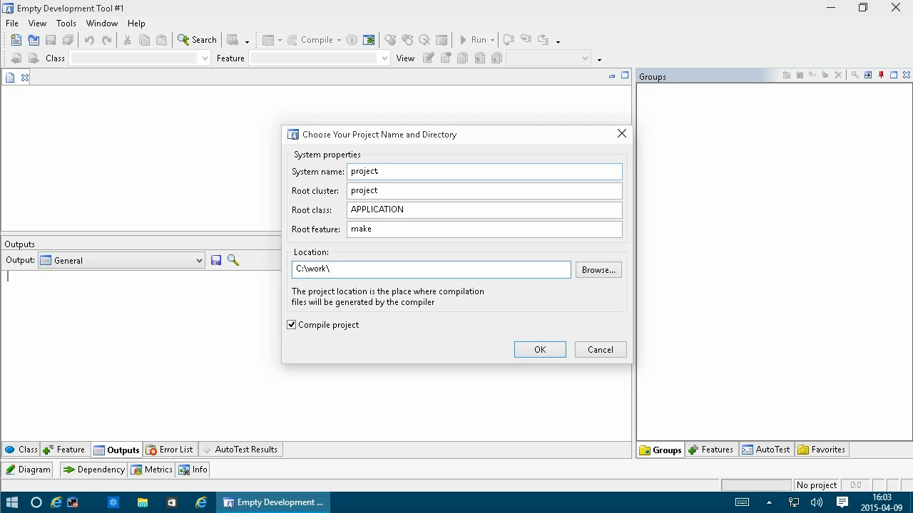
text(m)
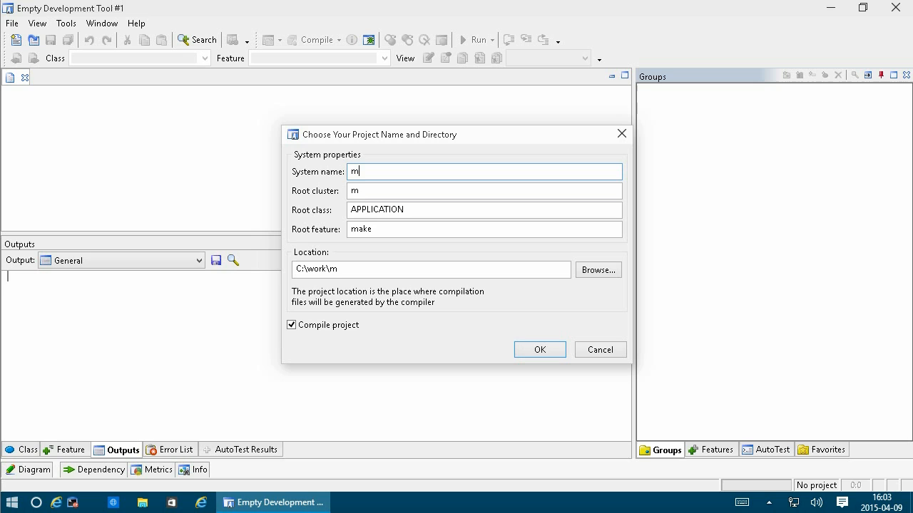
text(y_library)
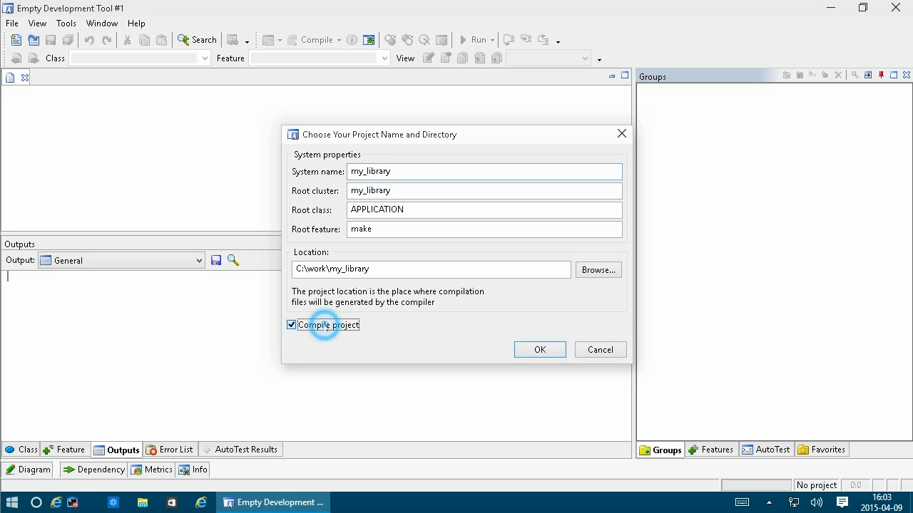
click(291, 325)
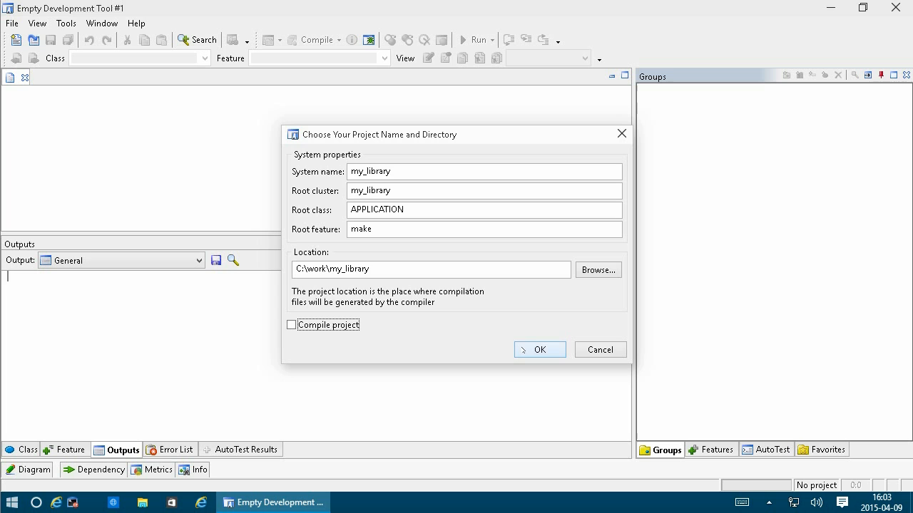
click(539, 349)
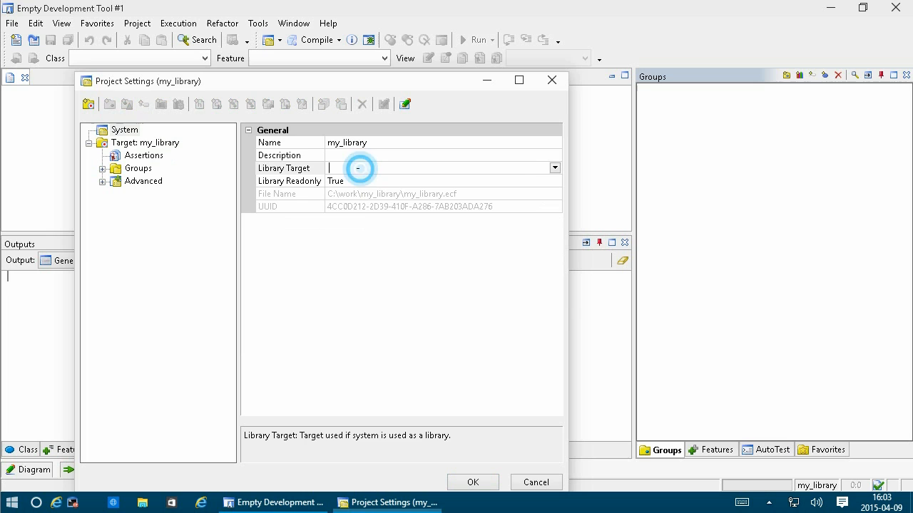
Set the library target to my_library and make its root compile all classes.
click(554, 168)
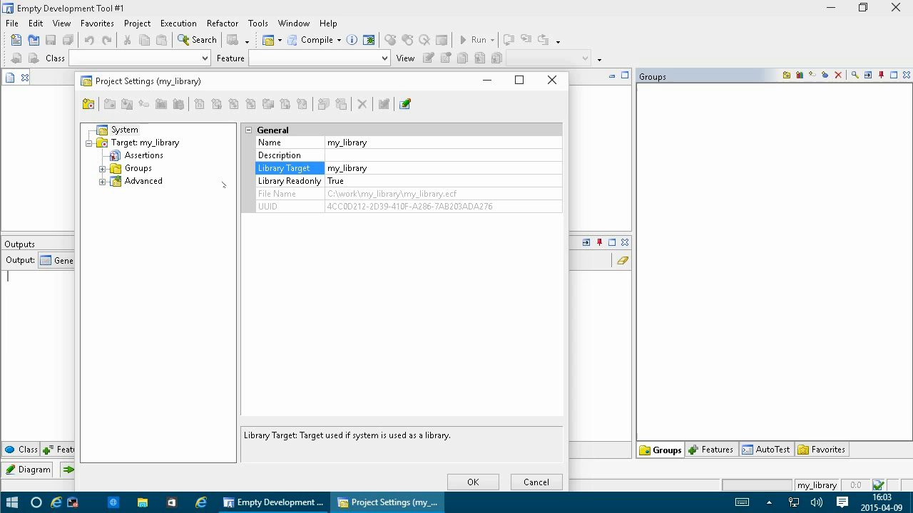
click(146, 142)
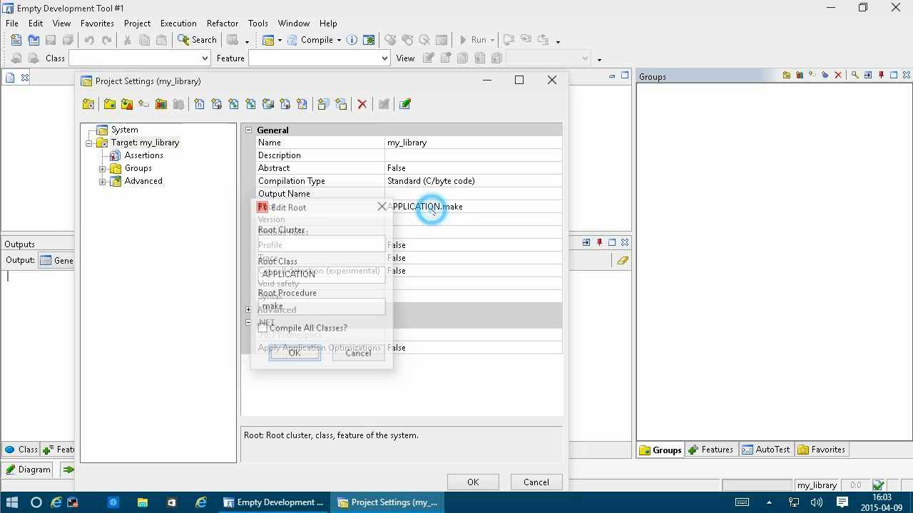
click(263, 328)
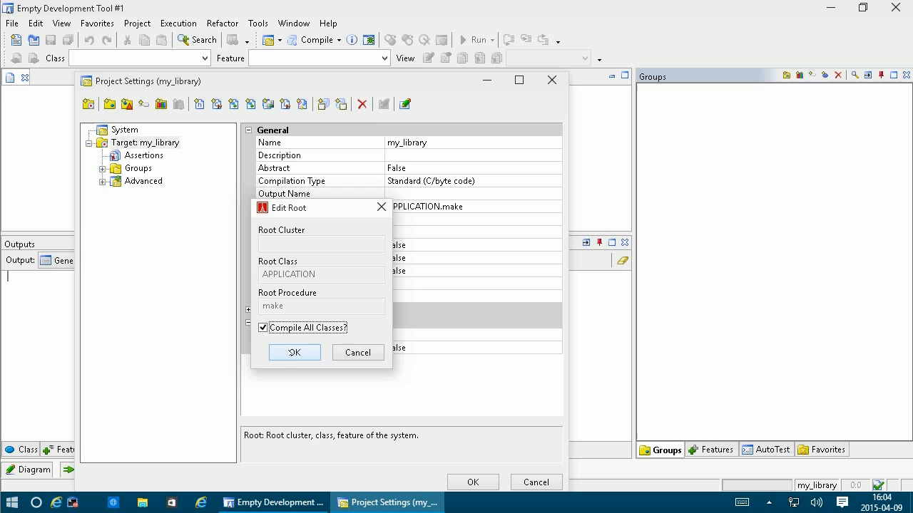
click(293, 353)
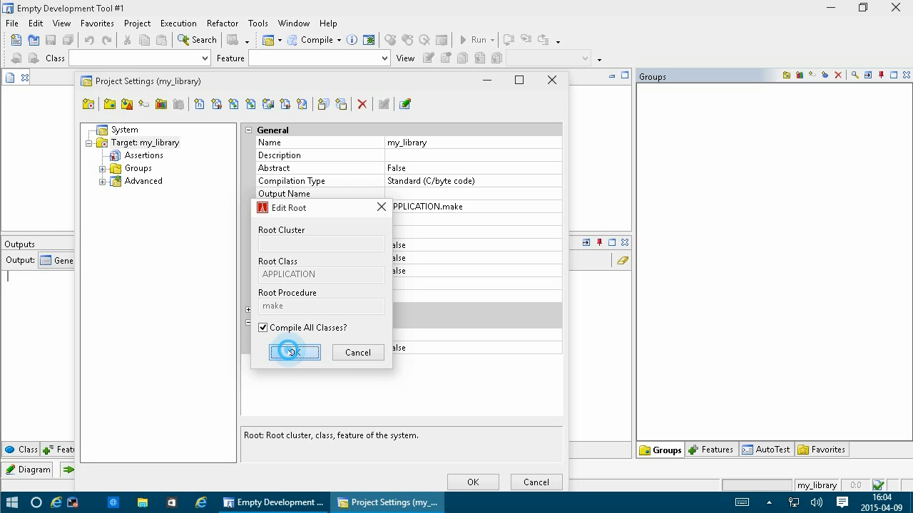
click(291, 352)
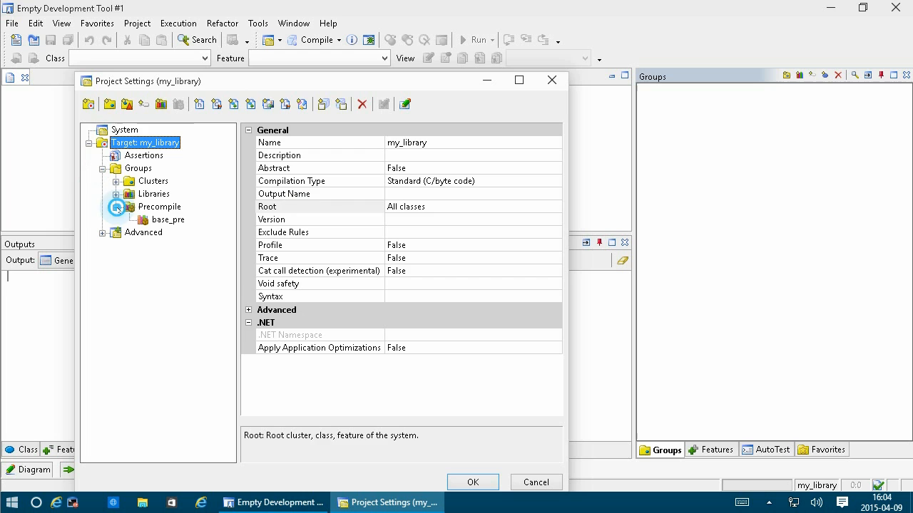
Remove the precompiled library group and confirm the project settings.
click(169, 219)
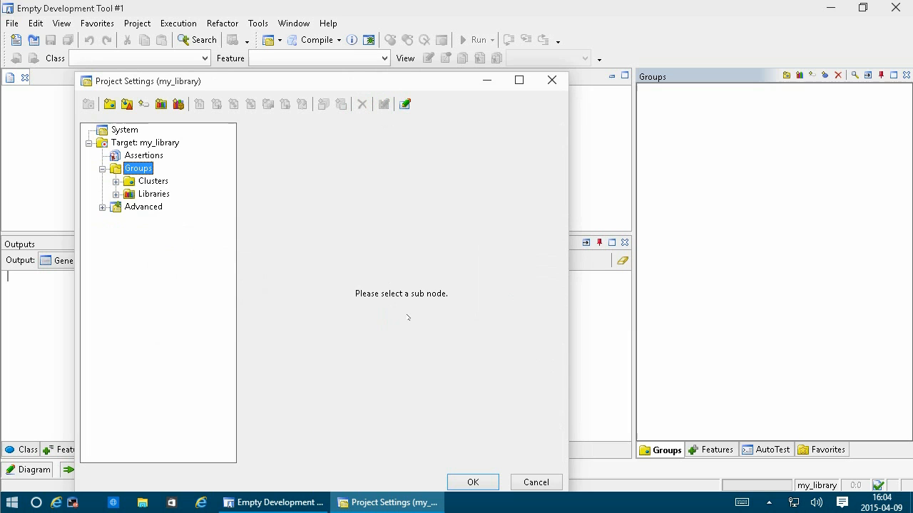
click(125, 129)
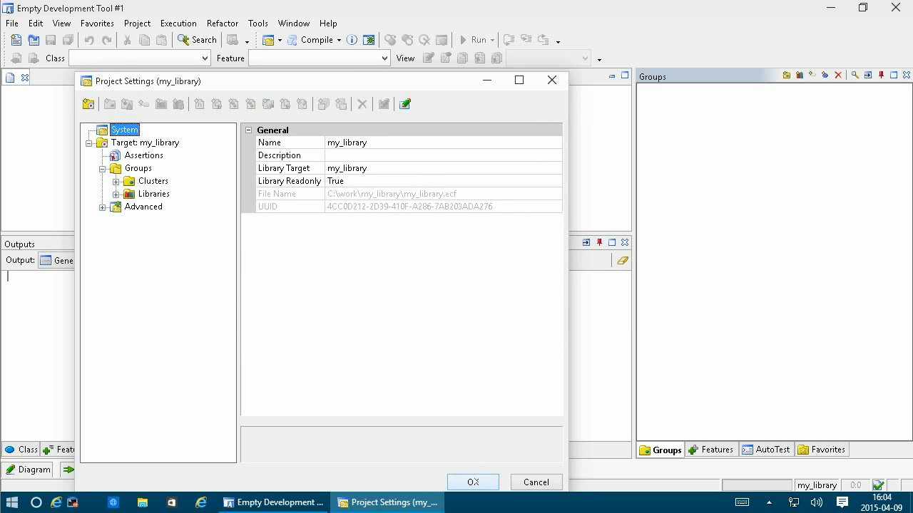
click(471, 482)
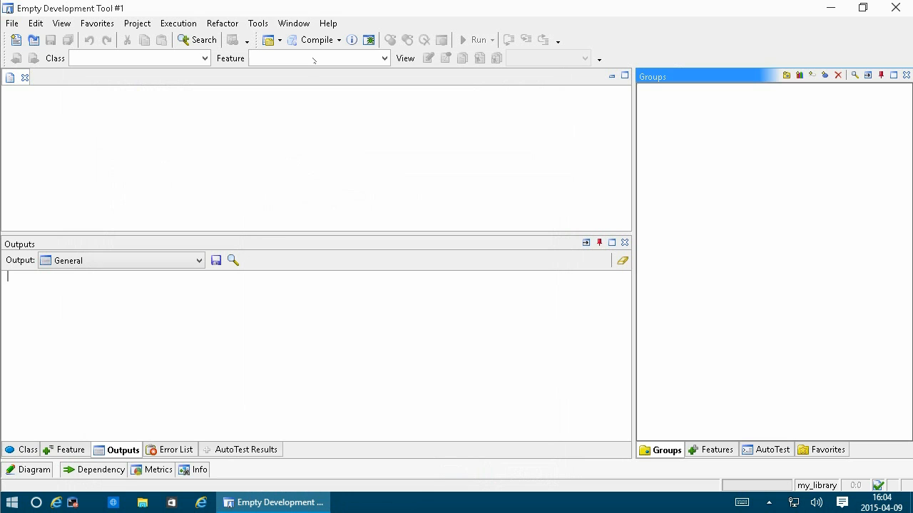
Compile my_library until Eiffel Compilation Succeeded appears in Outputs.
click(316, 39)
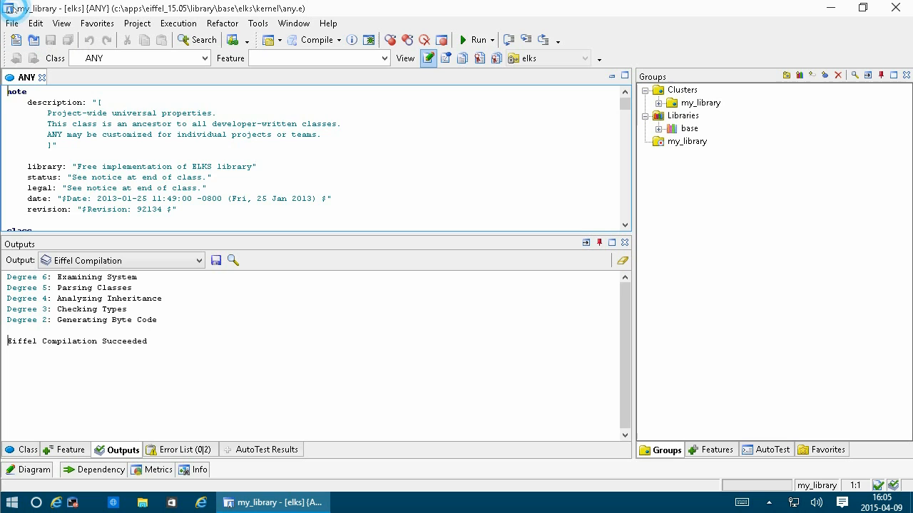
click(11, 22)
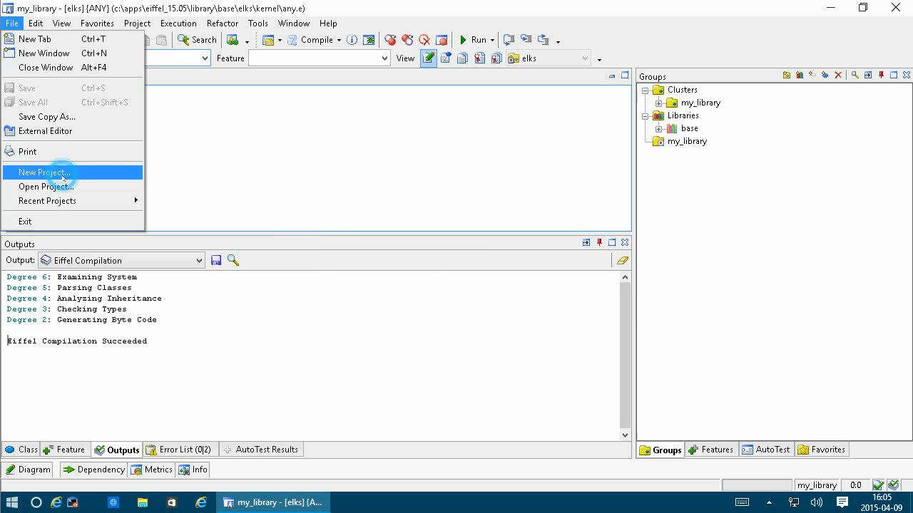
Create a second basic application project named project in C:\work\project, without compiling.
click(44, 173)
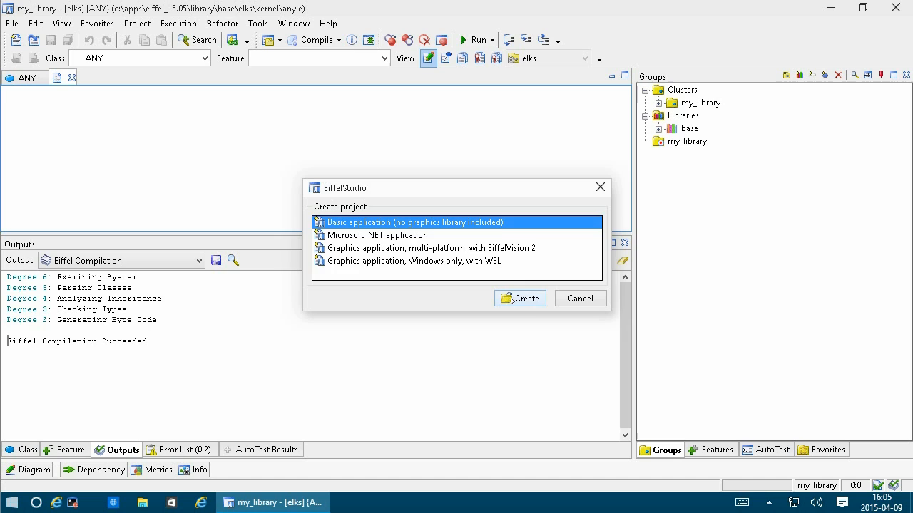
click(519, 298)
text(C:\work\P)
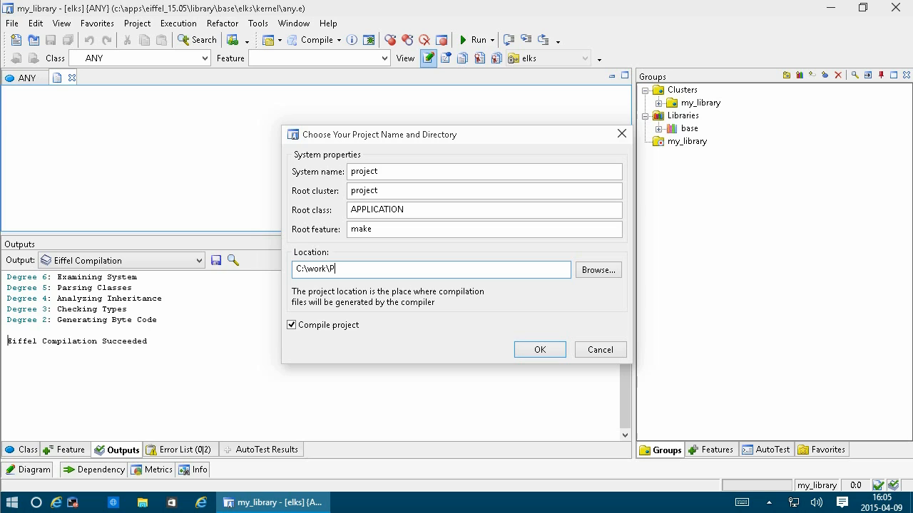
text(roject)
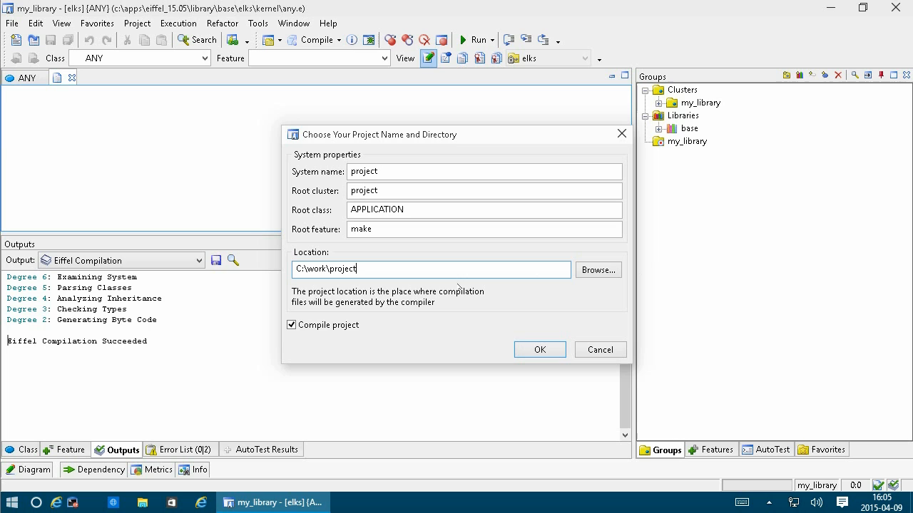
click(291, 324)
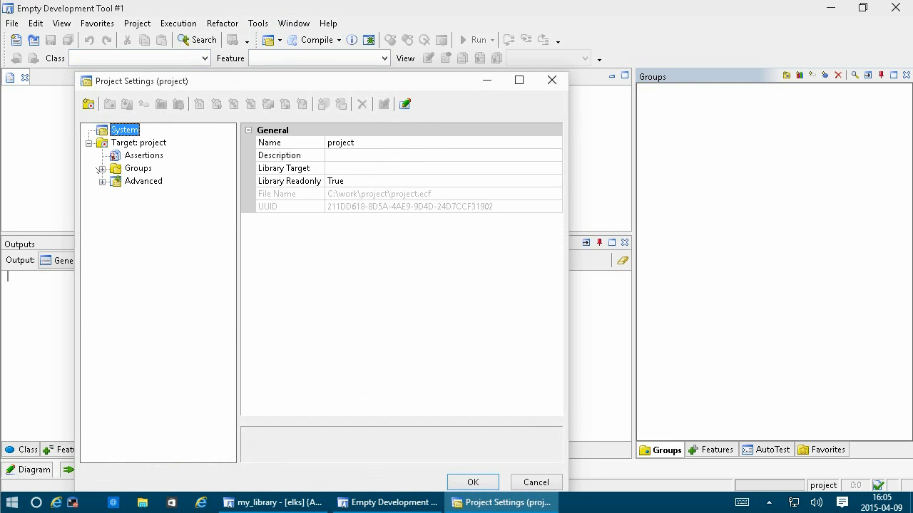
Add C:\work\my_library\my_library.ecf to project's libraries and apply the settings.
click(162, 104)
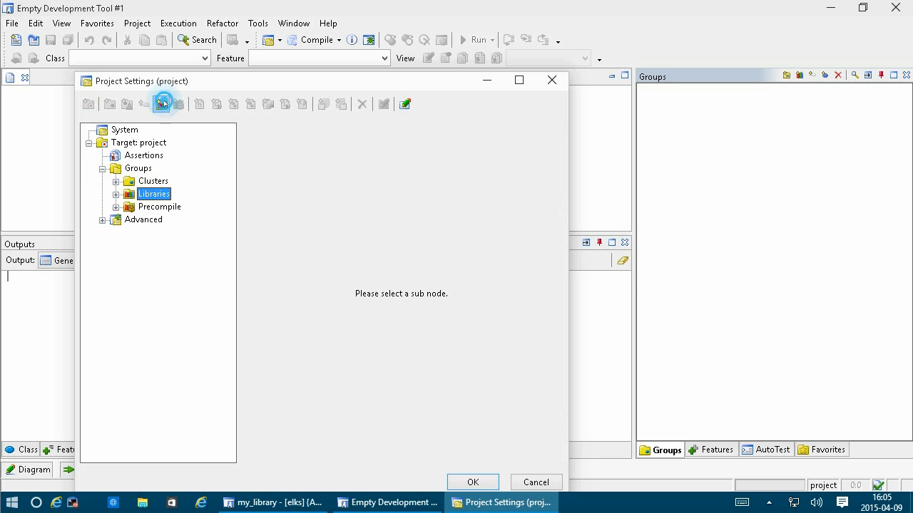
click(162, 104)
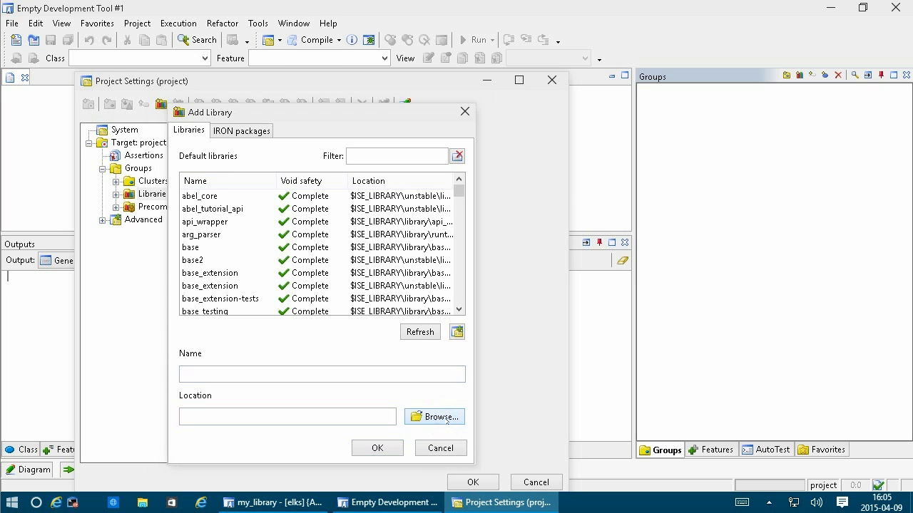
click(433, 417)
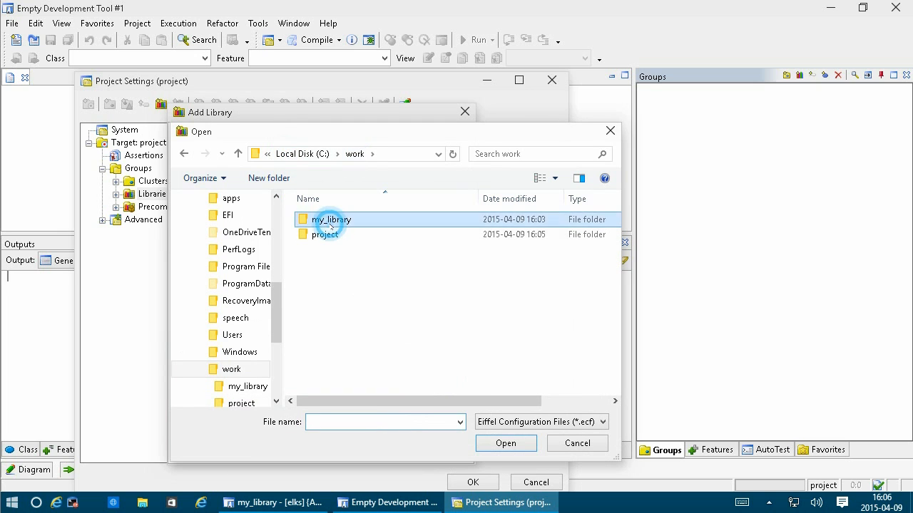
double_click(331, 219)
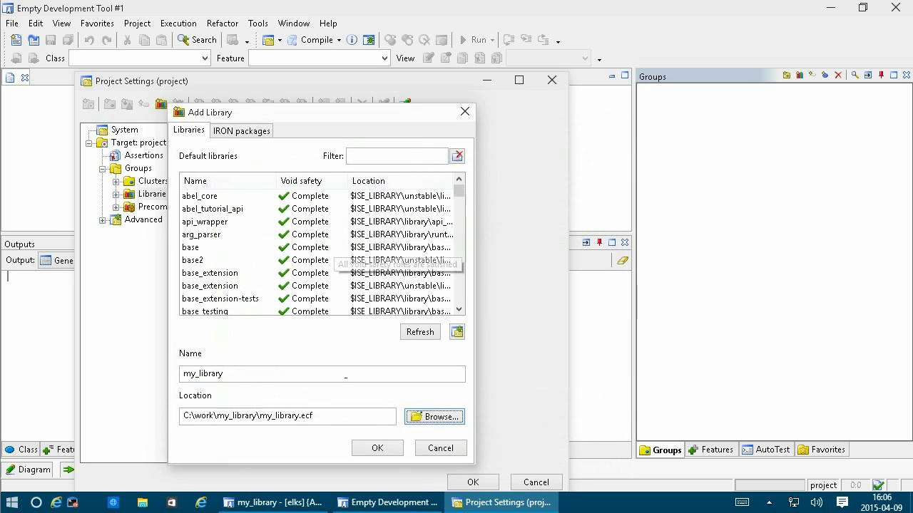
click(377, 448)
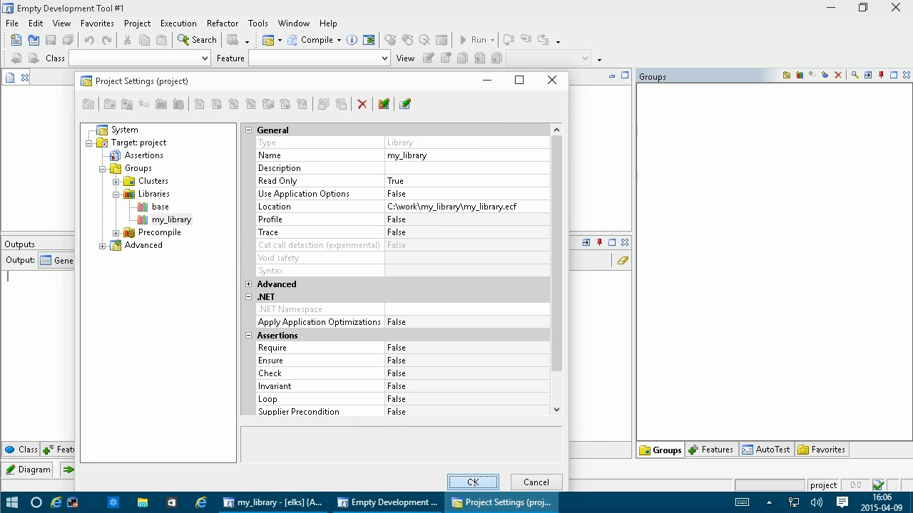
click(472, 482)
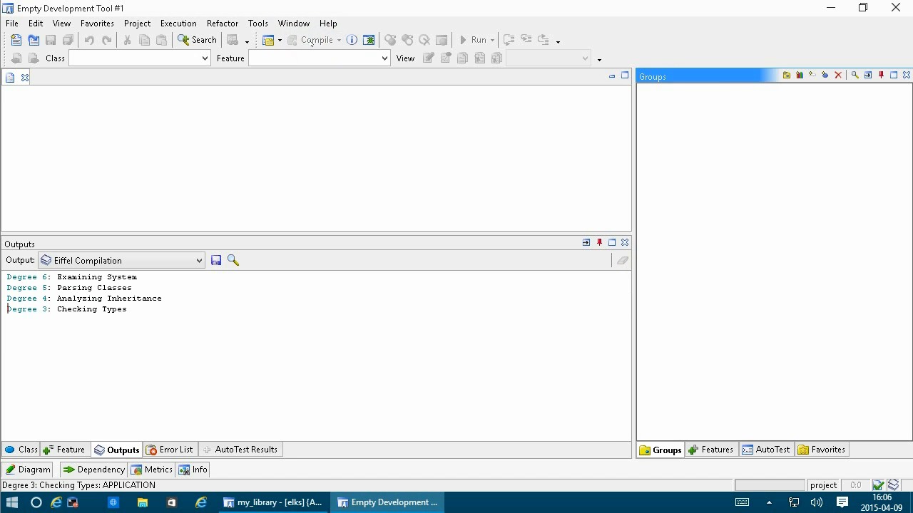
Compile project with my_library, then switch to the my_library window.
click(312, 39)
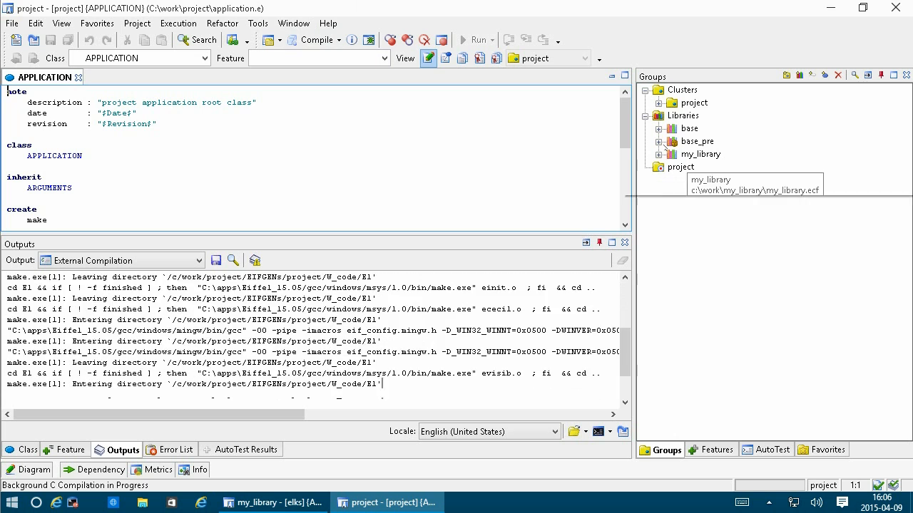
double_click(701, 153)
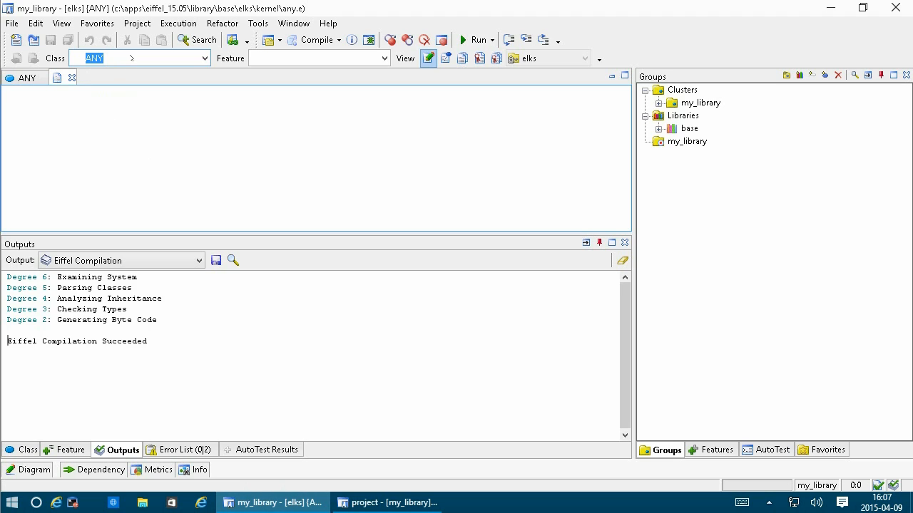
Create class MY_CLASS in the my_library cluster.
text(MY_CLASS)
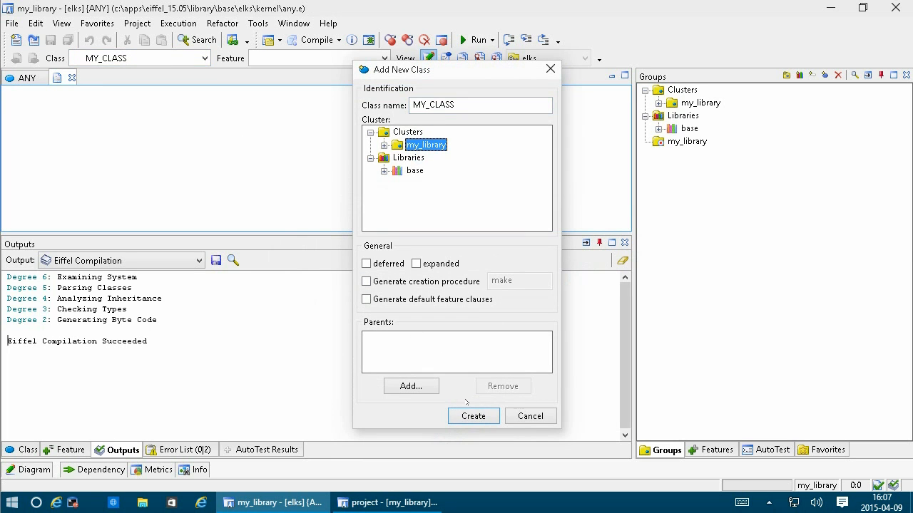
click(472, 416)
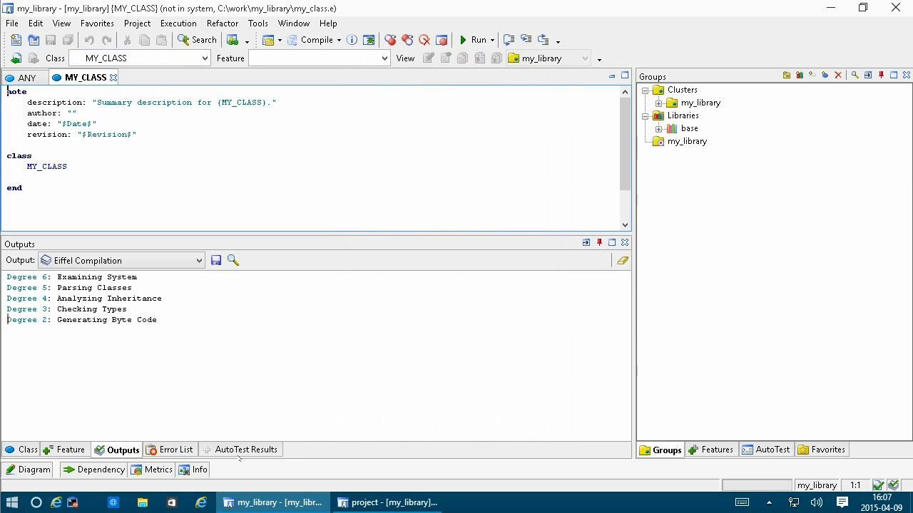
mouse_move(387, 503)
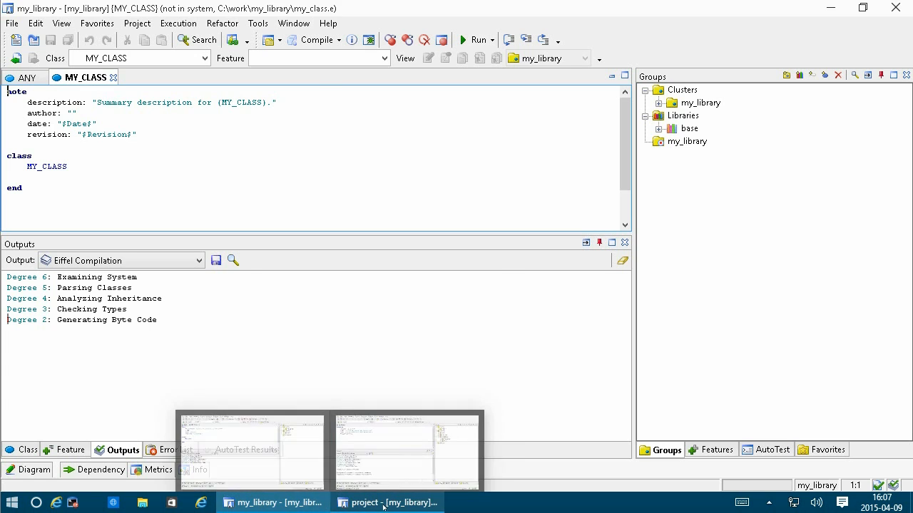
In the project window, add 'local t: MY_CLASS' and 'create t' to APPLICATION's make.
click(387, 502)
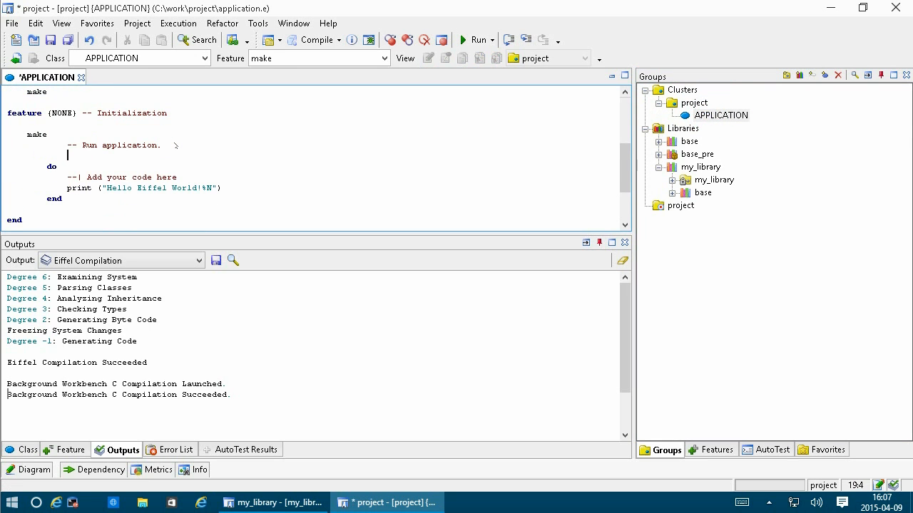
text(local)
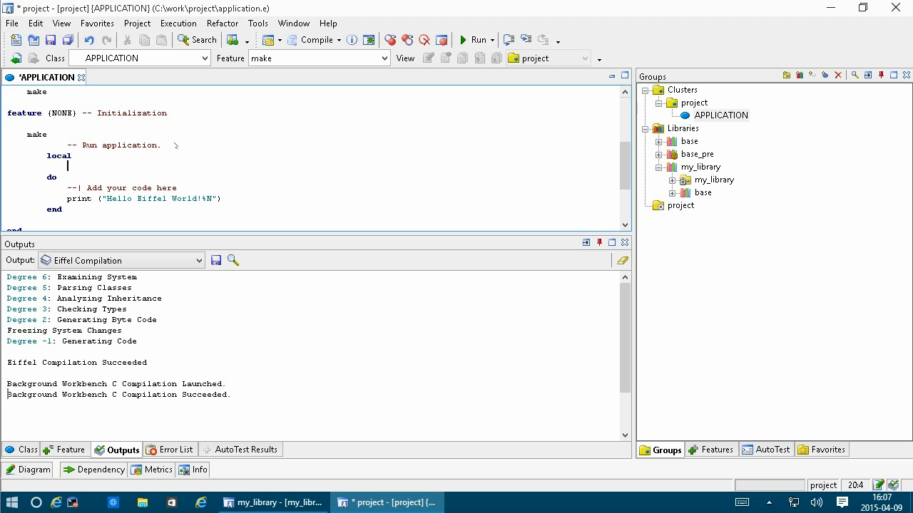
text(t: MY_CLASS)
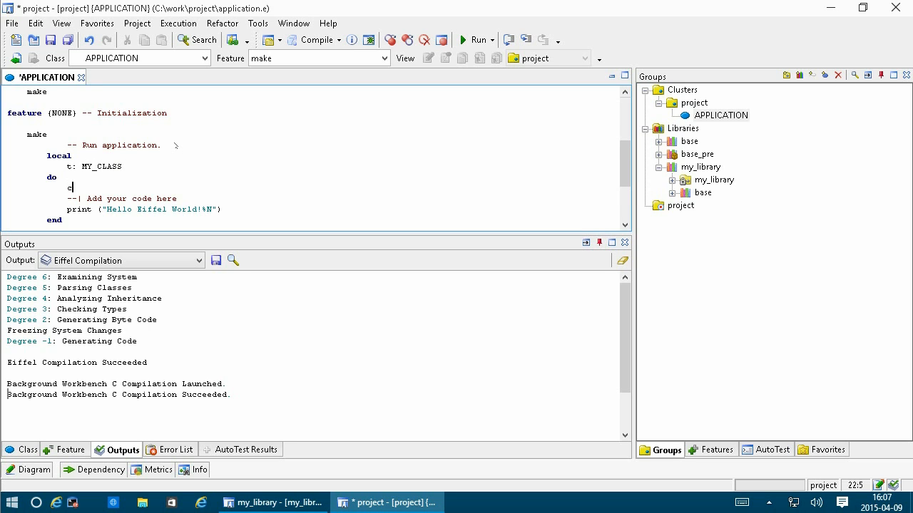
Save and compile project with zero errors, then expand my_library to show MY_CLASS.
click(312, 39)
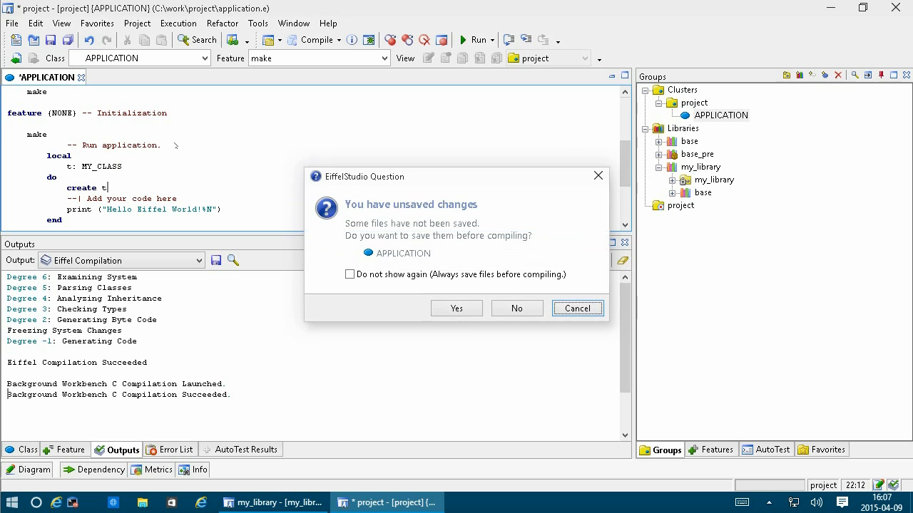
click(456, 308)
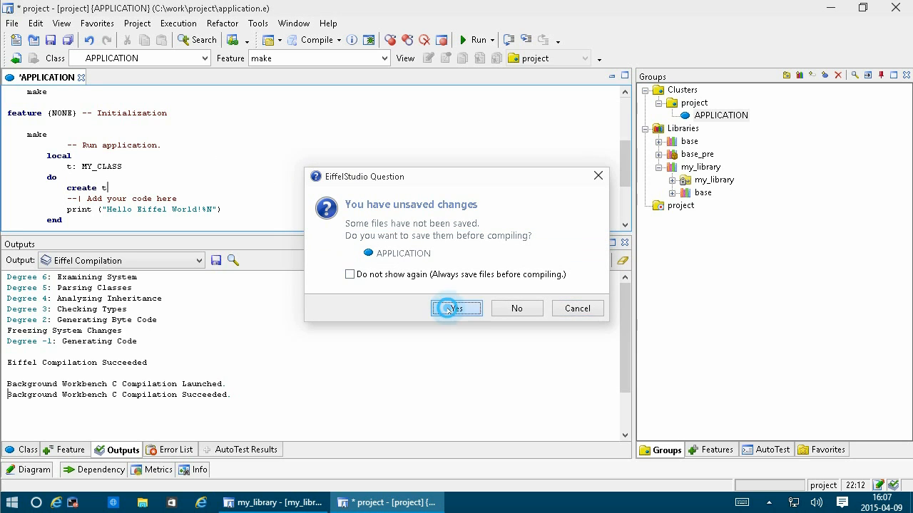
click(455, 308)
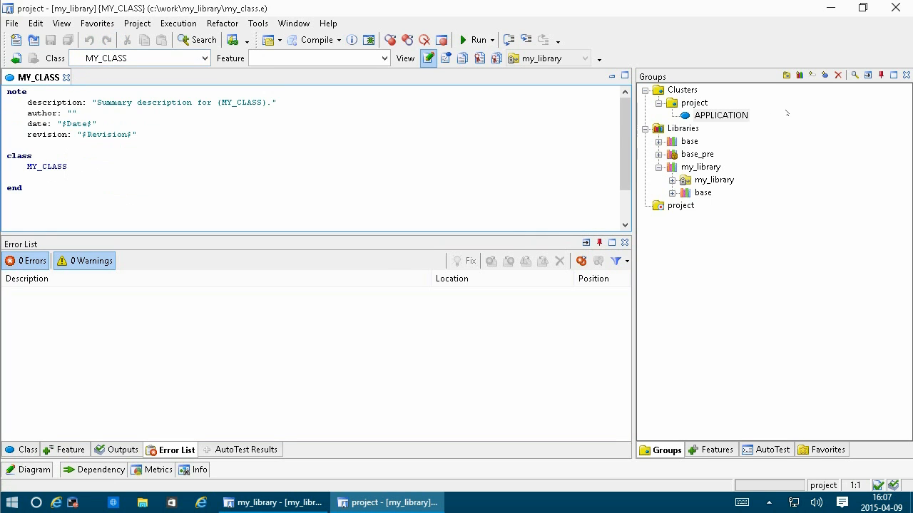
click(672, 180)
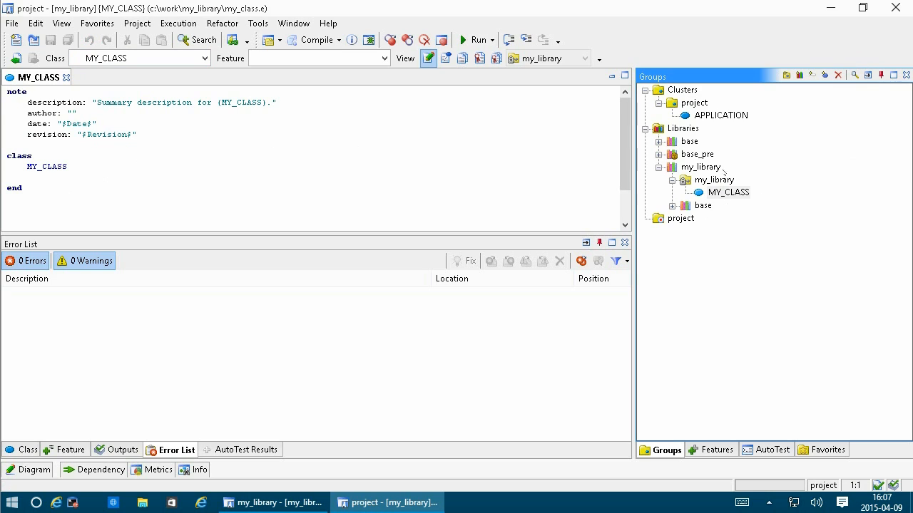
mouse_move(728, 192)
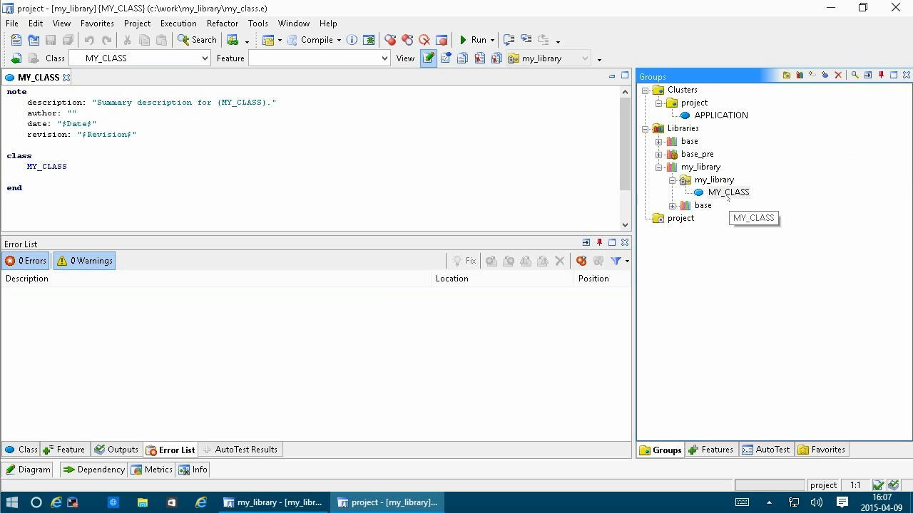